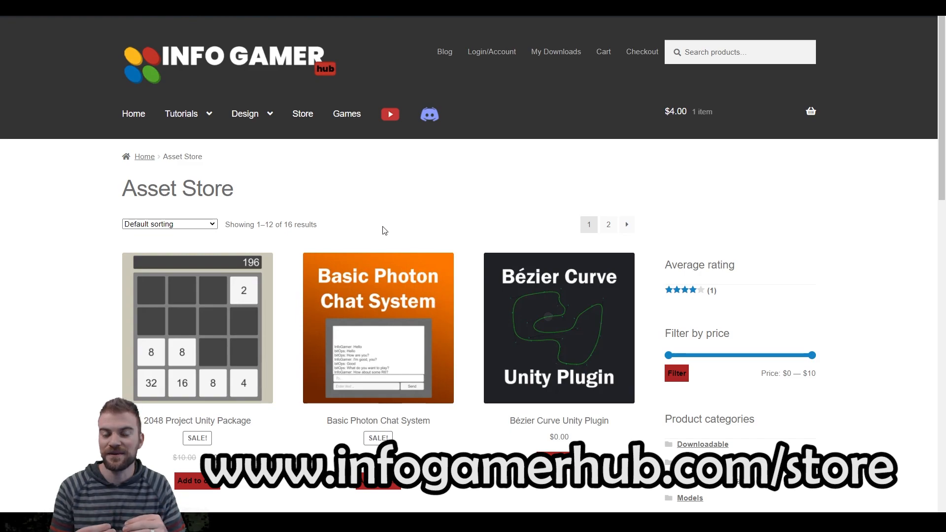
- Locate AU_Player in the PhotonPrefabs folder and open it in Prefab Mode
scroll(down, 3)
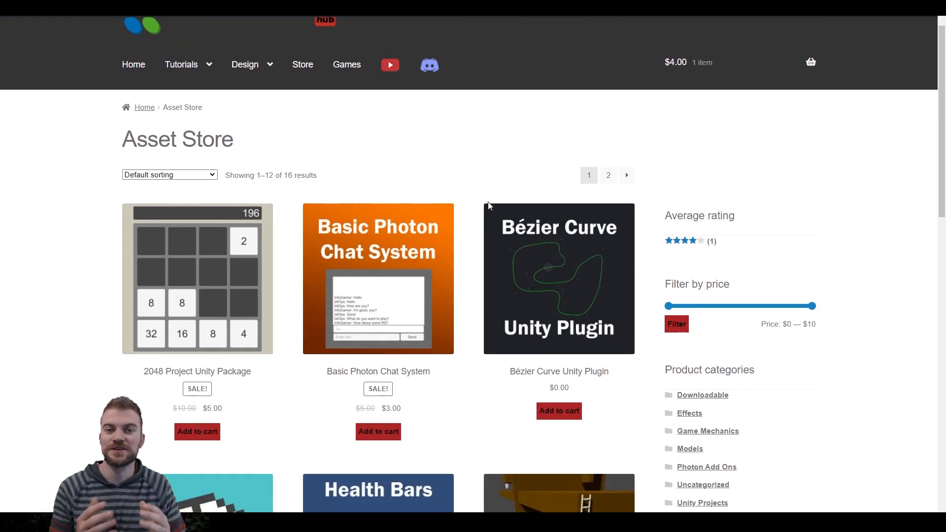
scroll(down, 3)
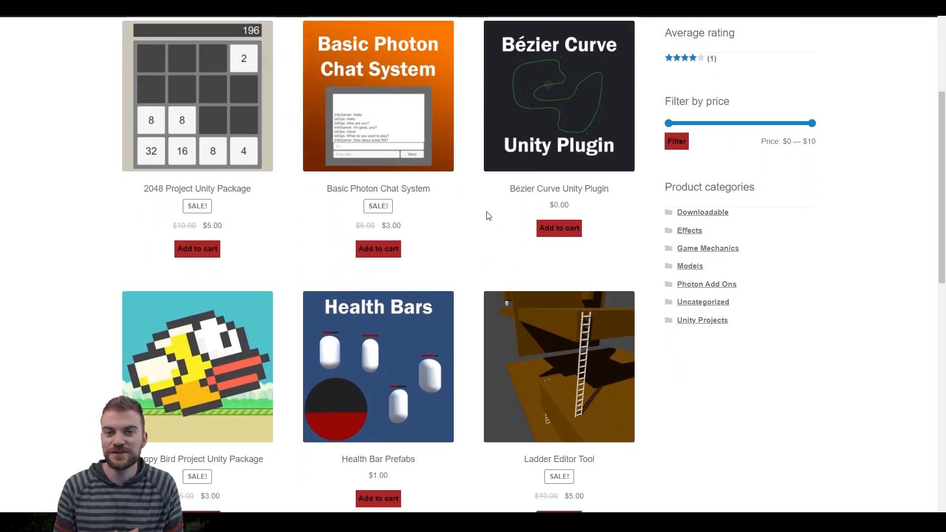
scroll(down, 3)
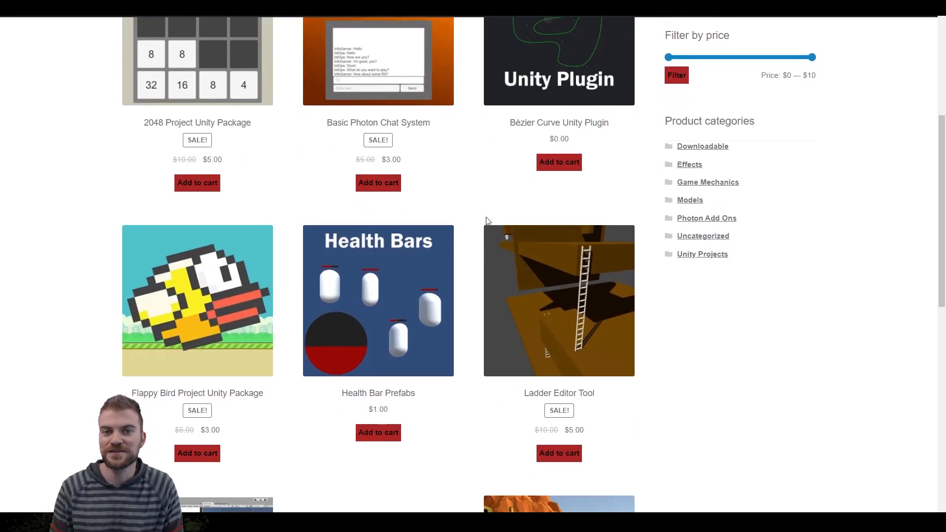
scroll(down, 3)
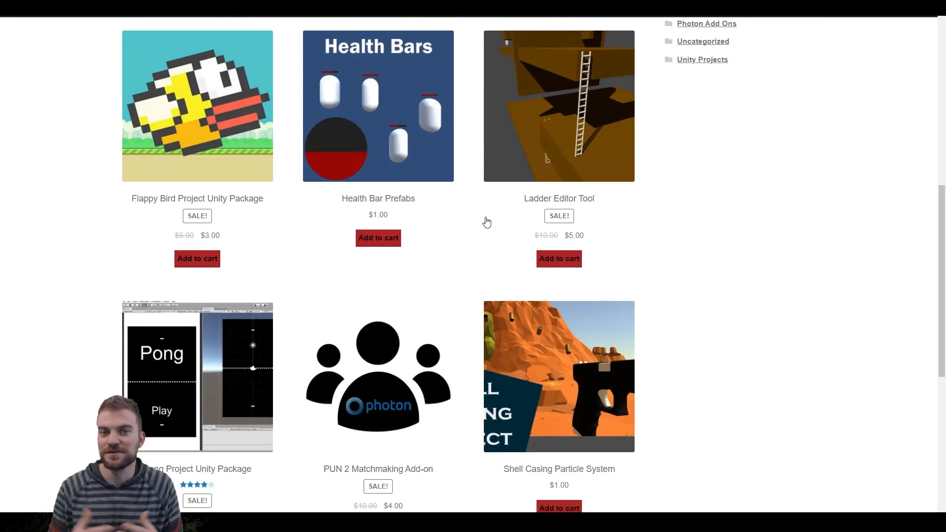
scroll(down, 3)
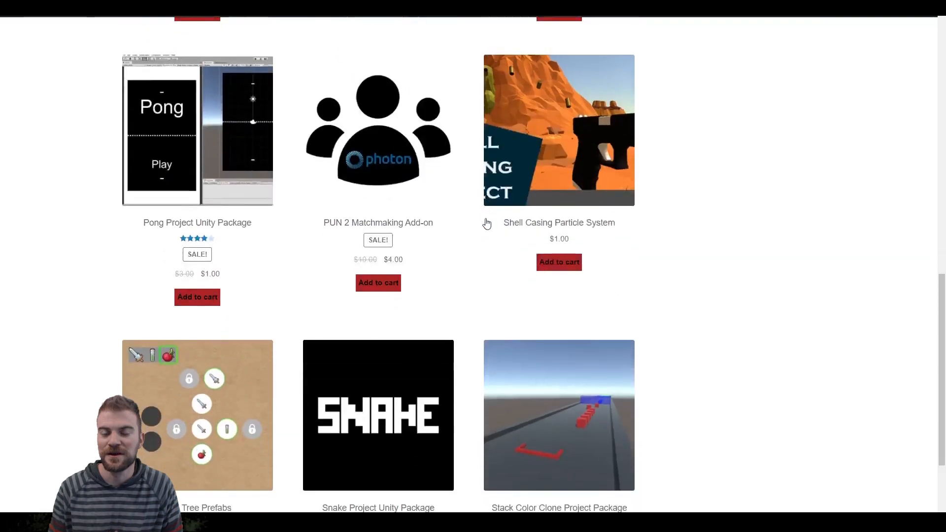
scroll(down, 3)
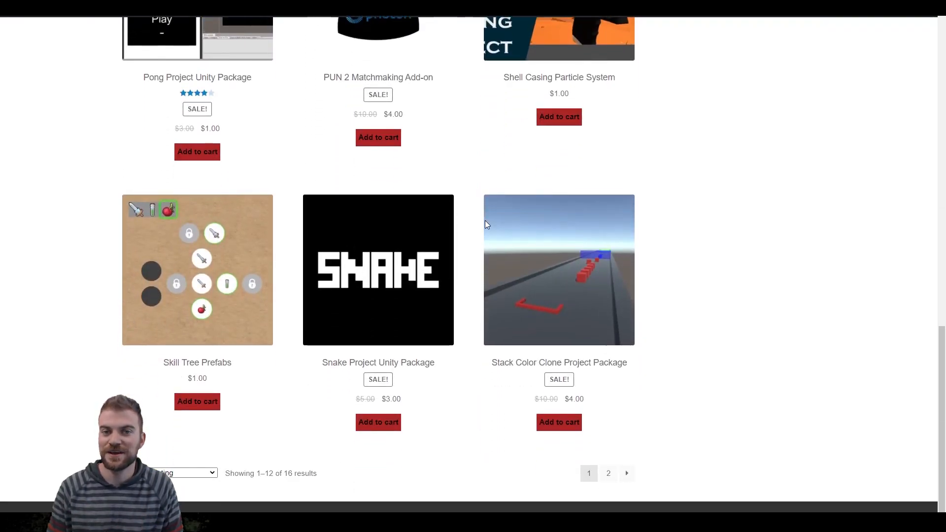
scroll(down, 3)
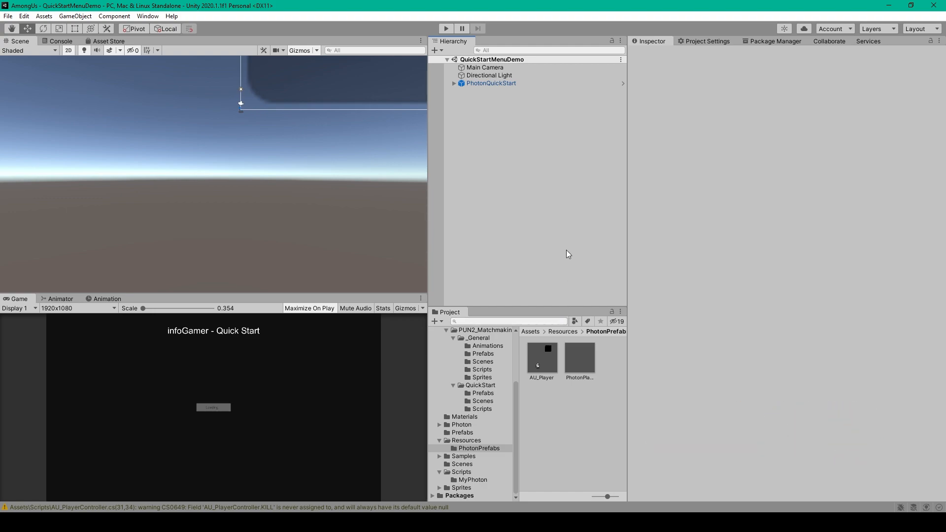
mouse_move(546, 367)
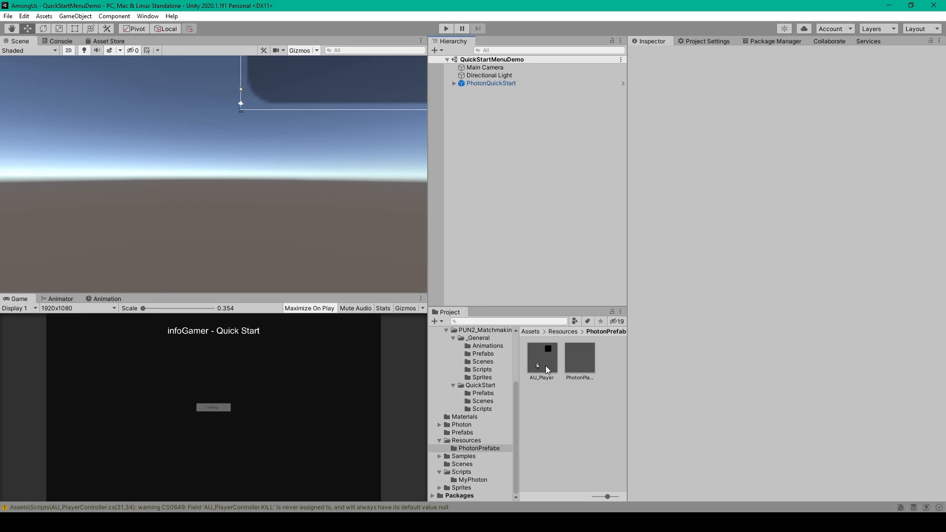
double_click(541, 355)
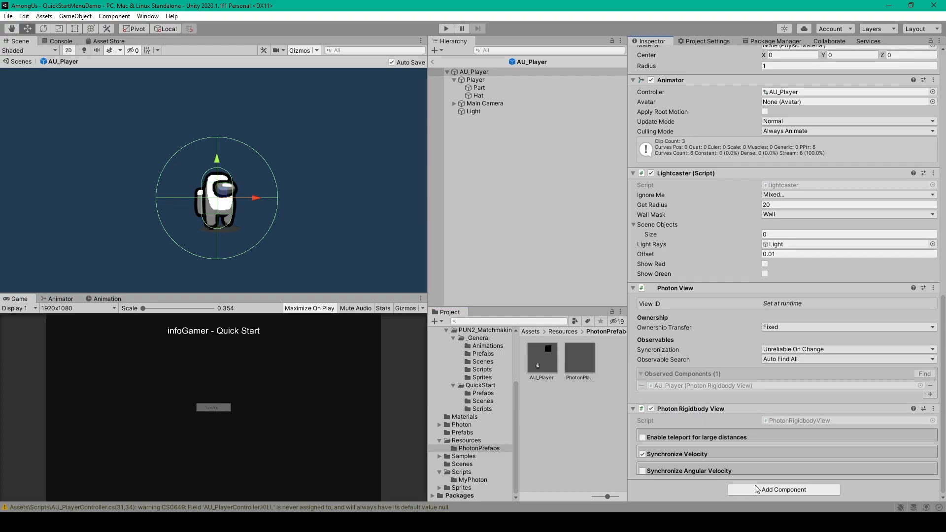
click(782, 489)
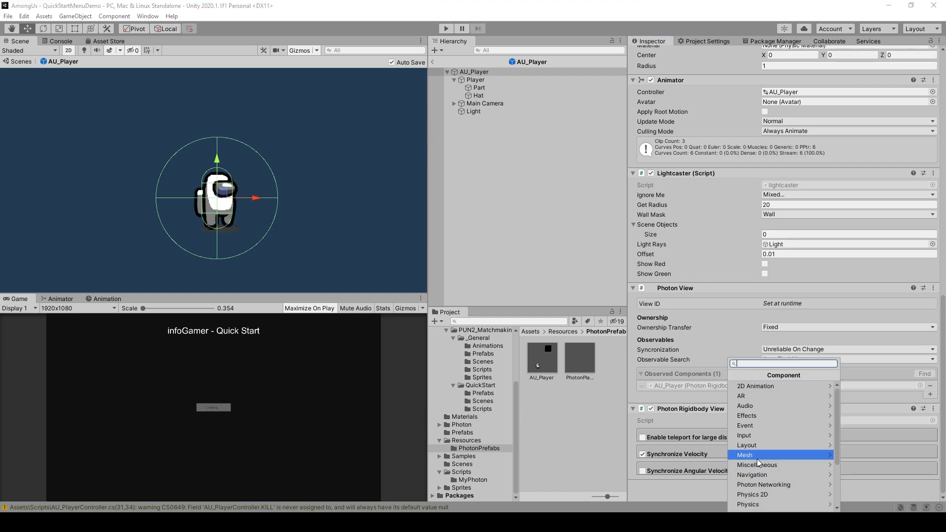
text(photonri)
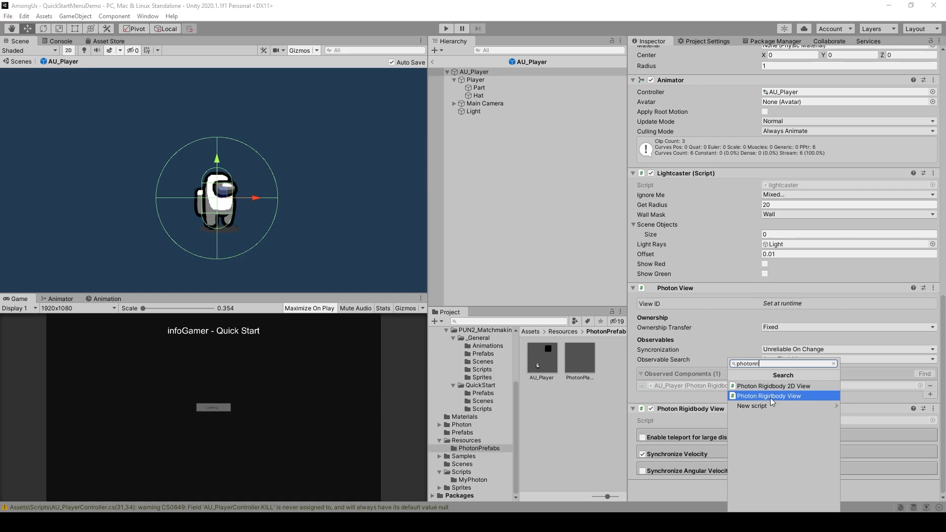
mouse_move(773, 400)
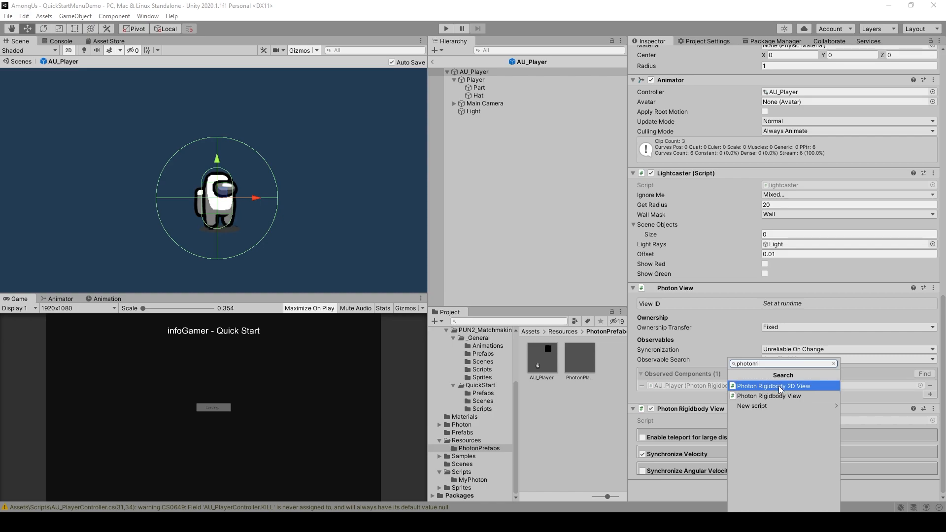
click(772, 386)
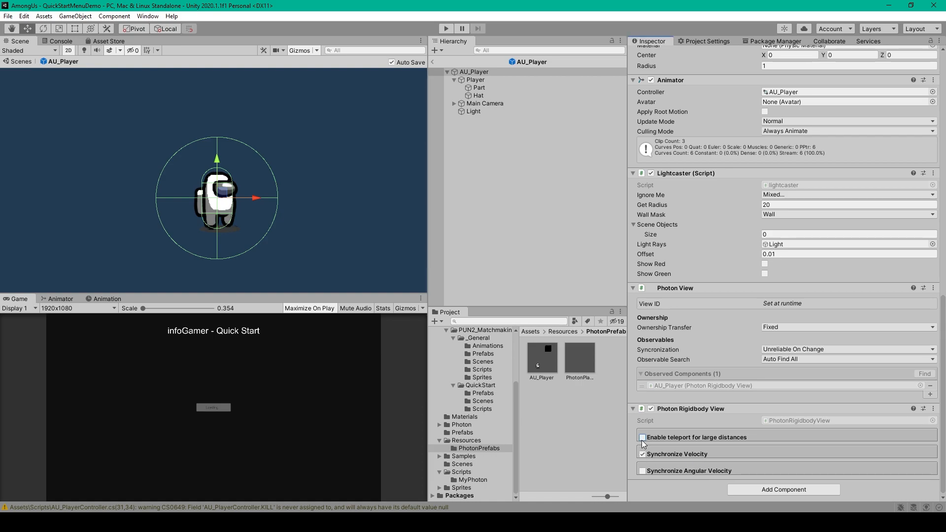
- Enable 'teleport for large distances' on AU_Player's Photon Rigidbody View, distance 3
click(642, 436)
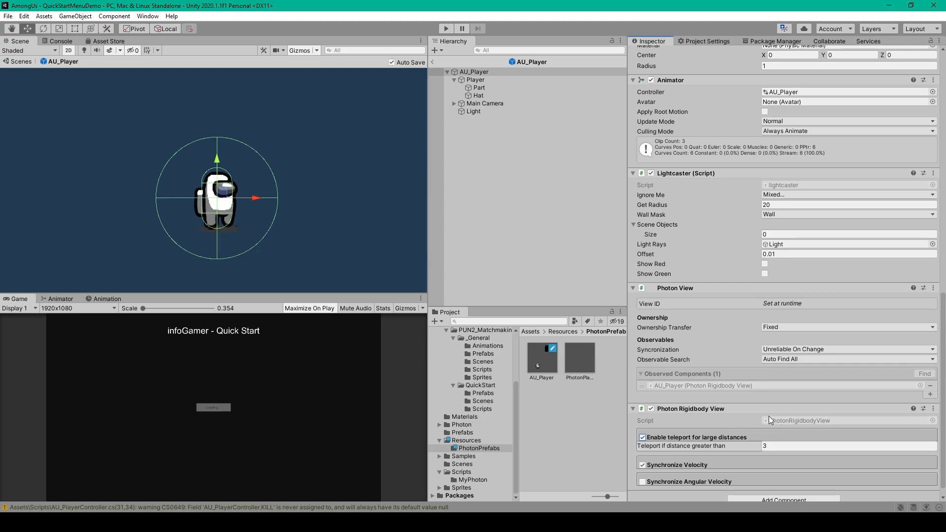
mouse_move(746, 423)
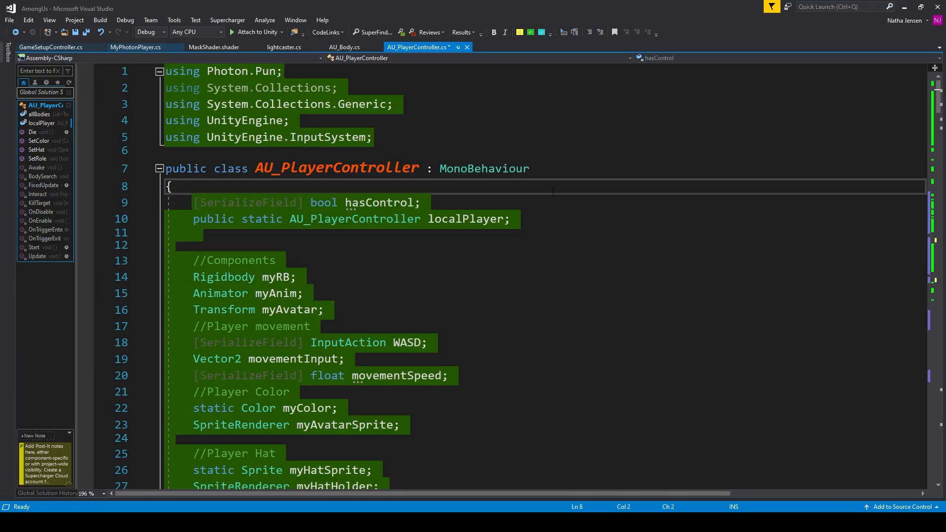
- Add 'if (!myPV.IsMine) return;' at the top of Update() in AU_PlayerController
scroll(down, 3)
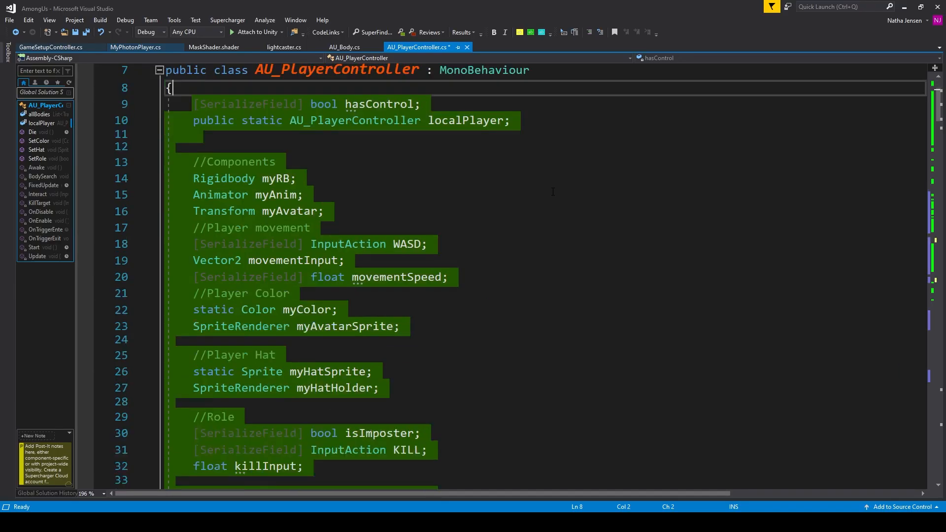
scroll(down, 3)
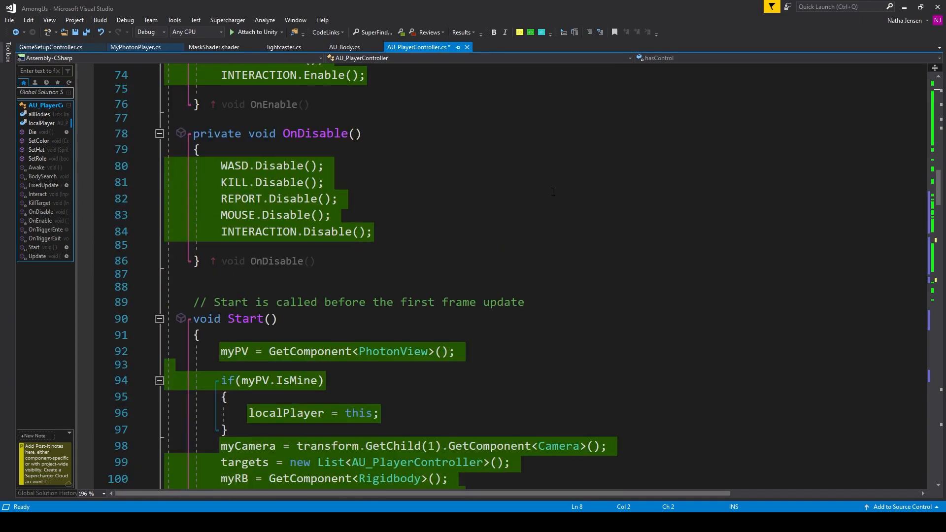
scroll(down, 3)
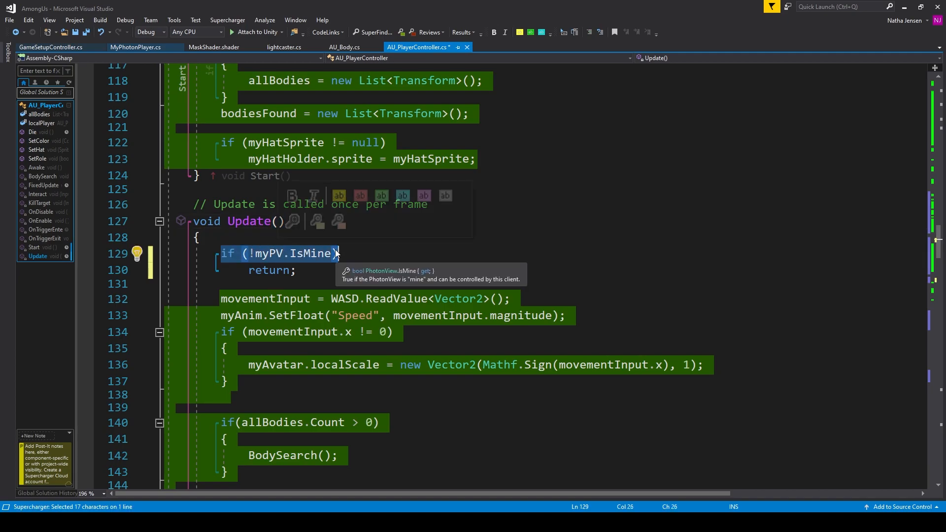
mouse_move(316, 252)
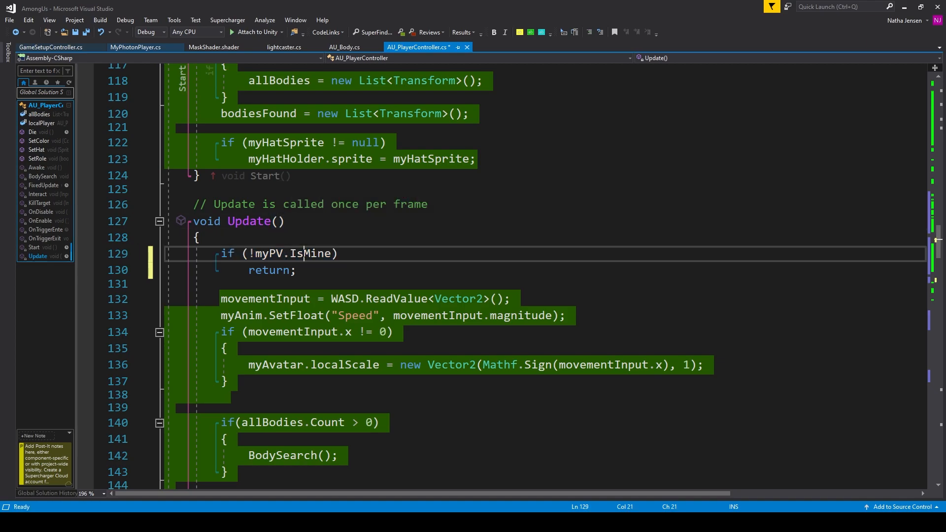
double_click(310, 253)
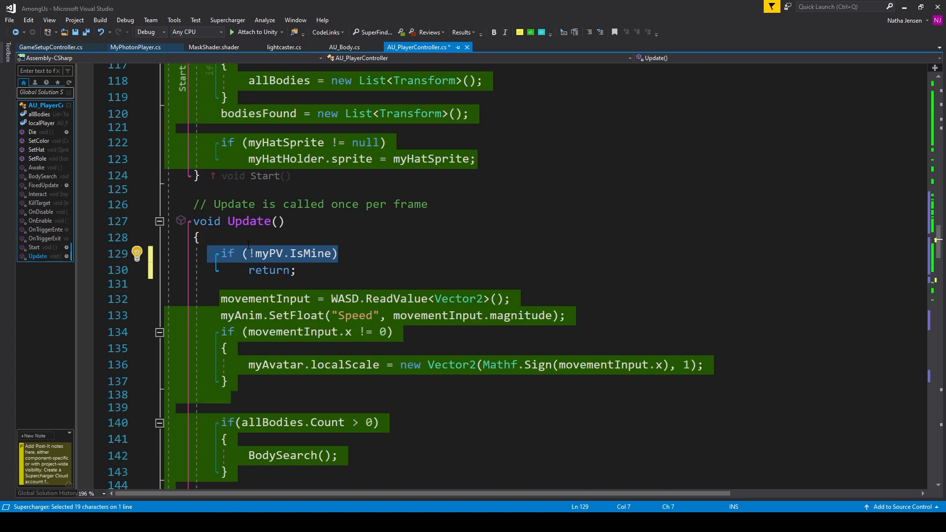
double_click(269, 269)
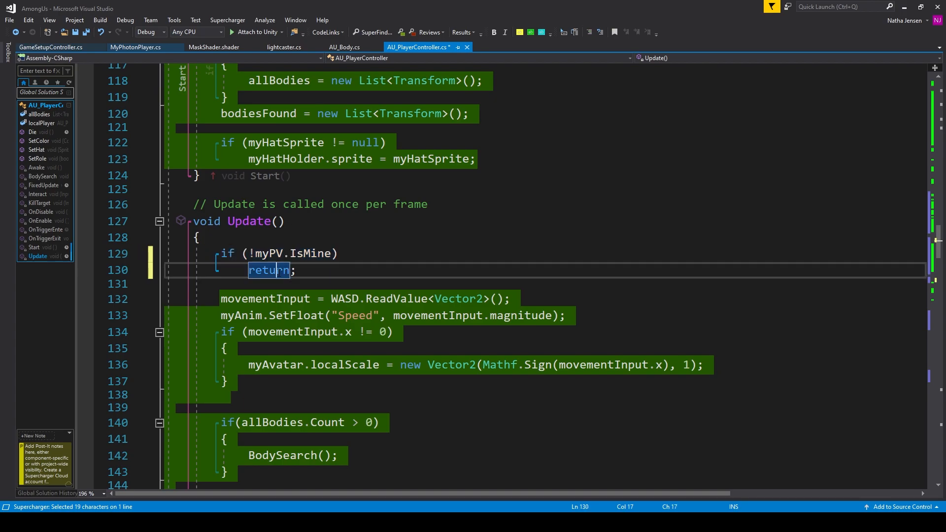
mouse_move(318, 331)
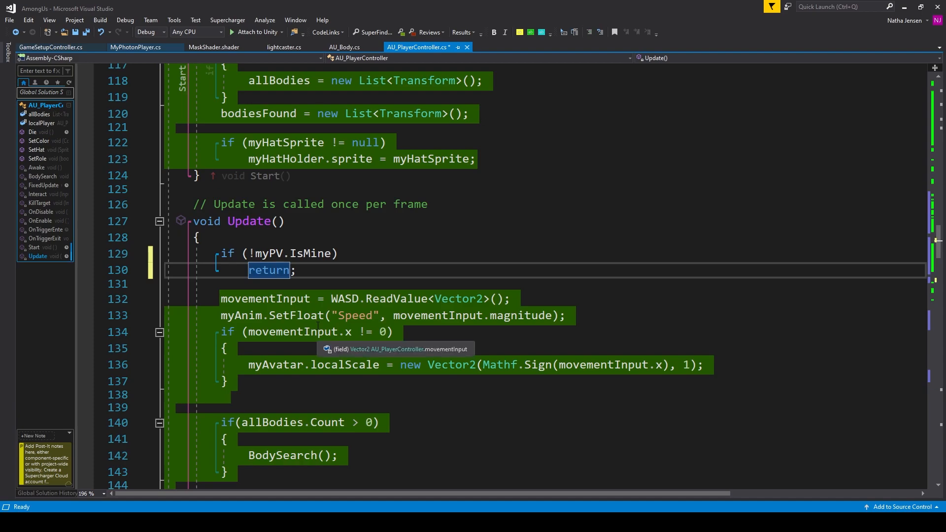
- Add 'if (!myPV.IsMine) return;' before the velocity line in FixedUpdate() and save
scroll(down, 3)
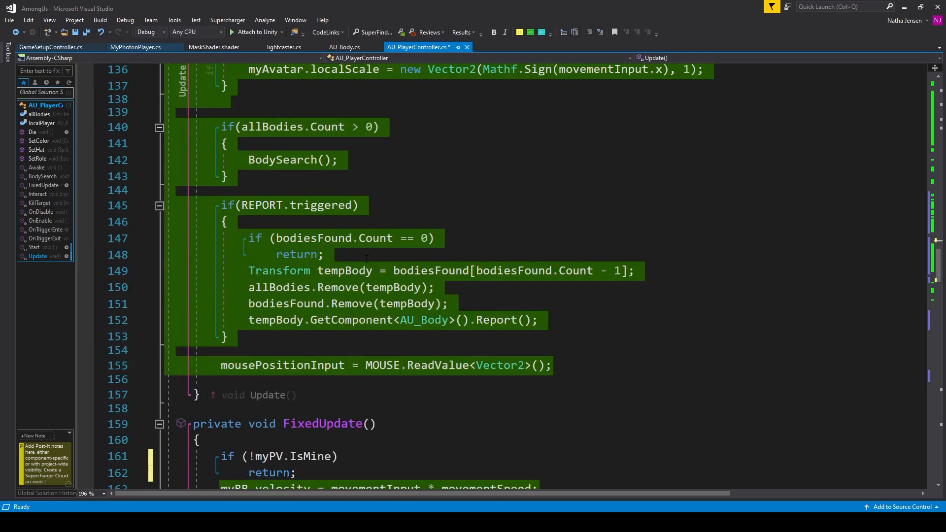
scroll(down, 3)
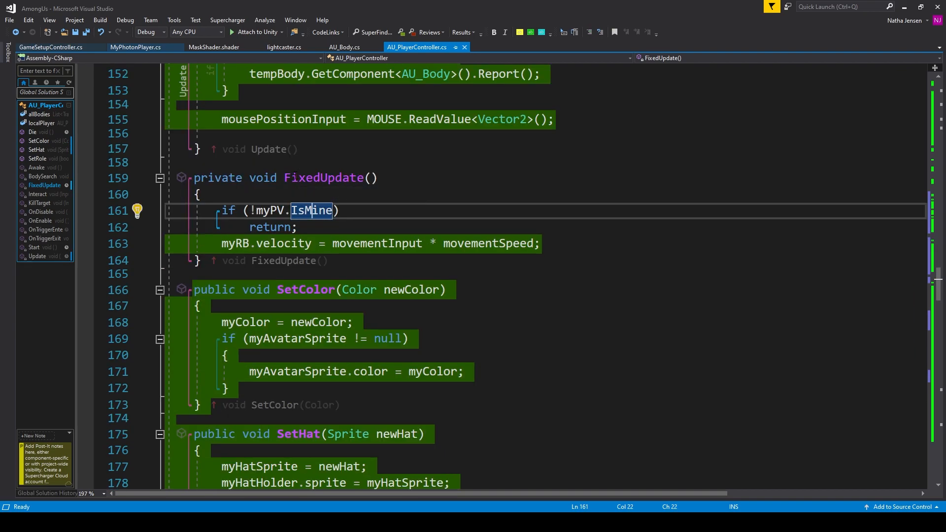
mouse_move(309, 156)
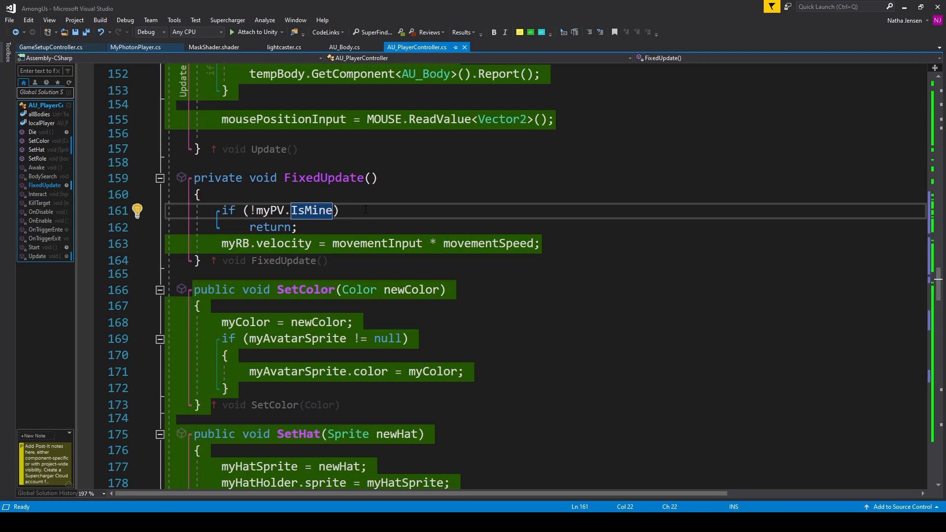
double_click(270, 228)
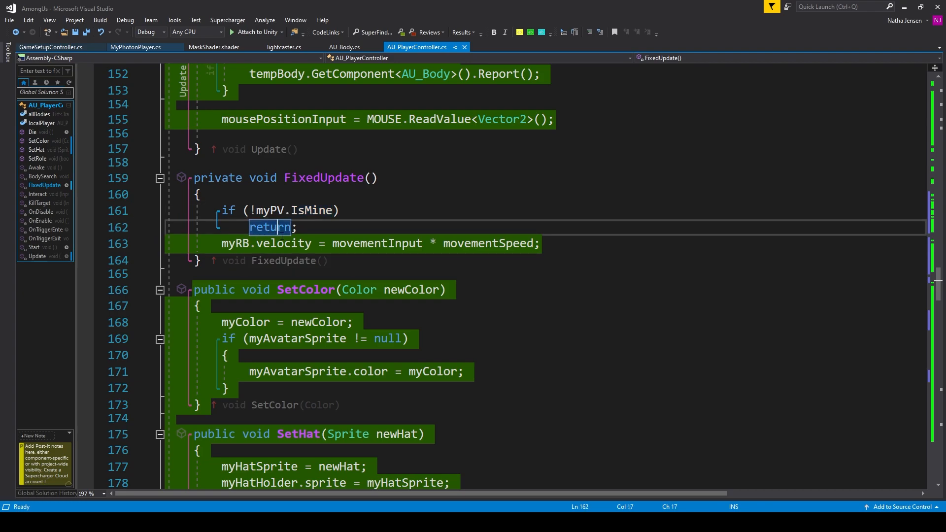
mouse_move(241, 243)
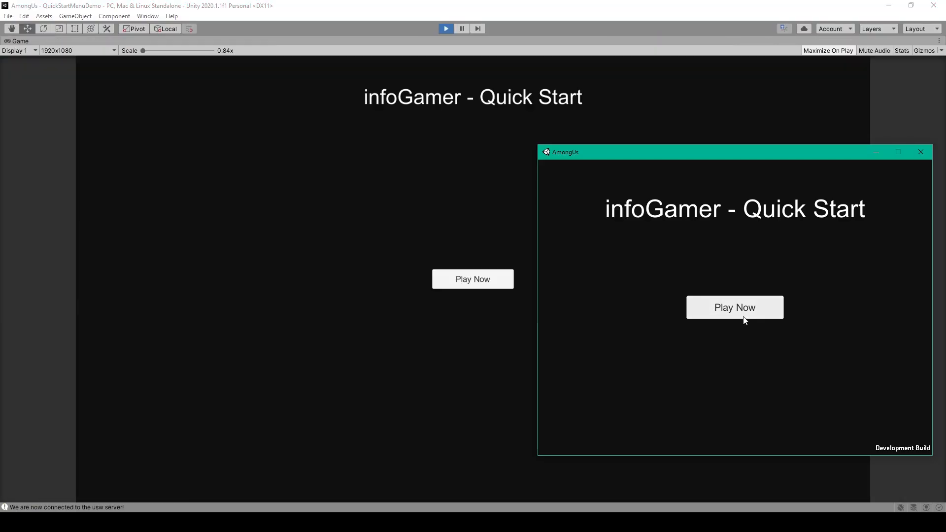
- Join the room via Play Now from both the standalone build and the editor, then move a player
click(734, 307)
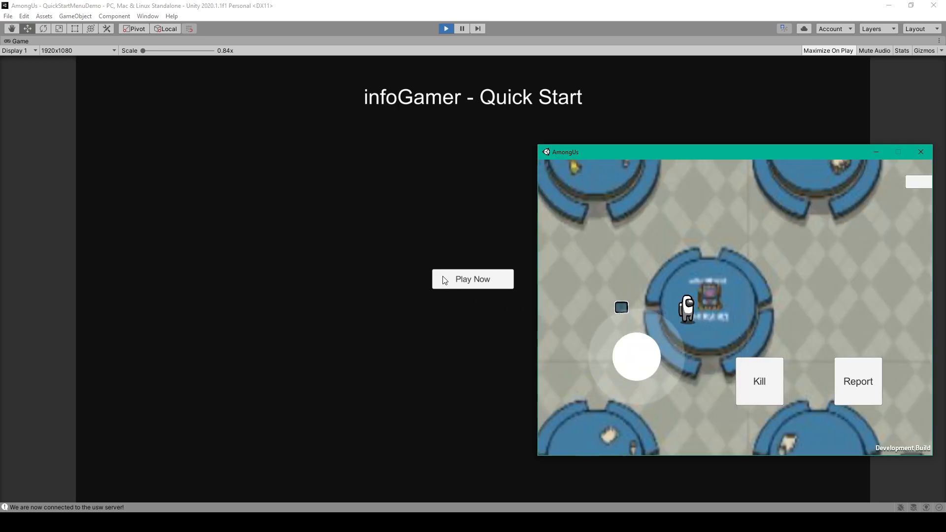
click(472, 279)
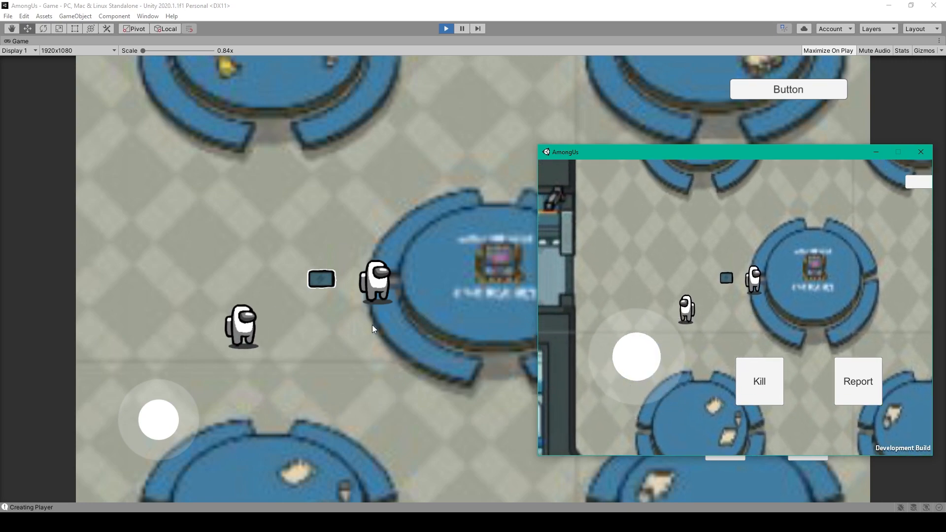
click(919, 151)
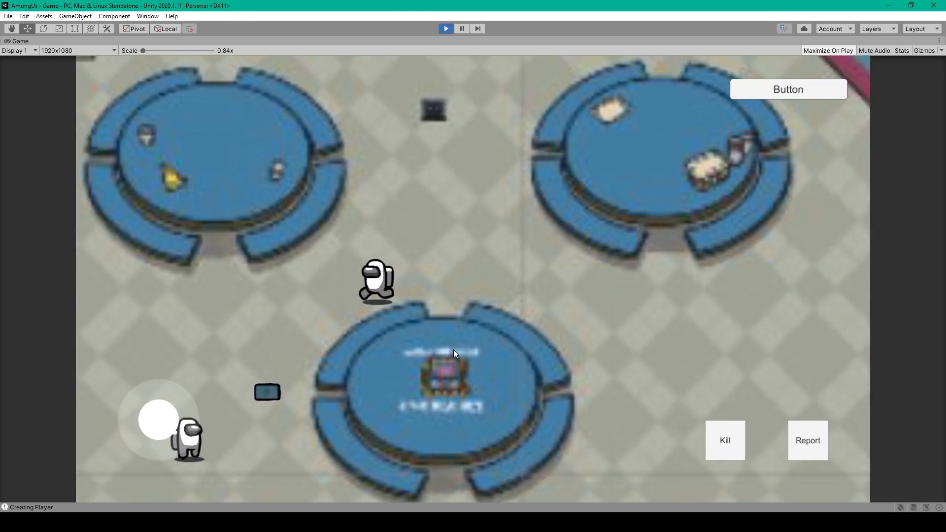